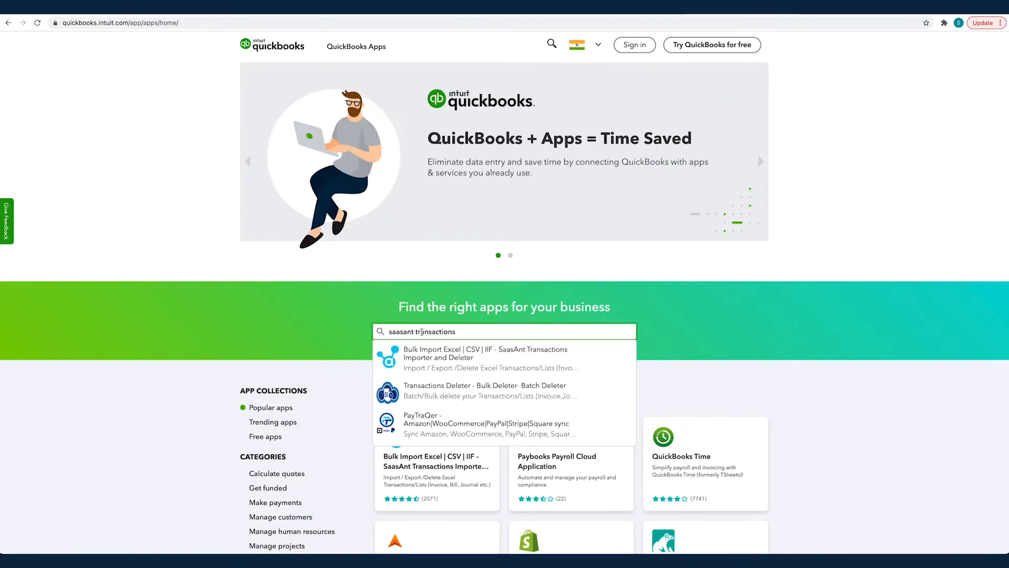
Open the Bulk Import Excel | CSV | IIF – SaaSant Transactions app from the search suggestions.
left_click(484, 359)
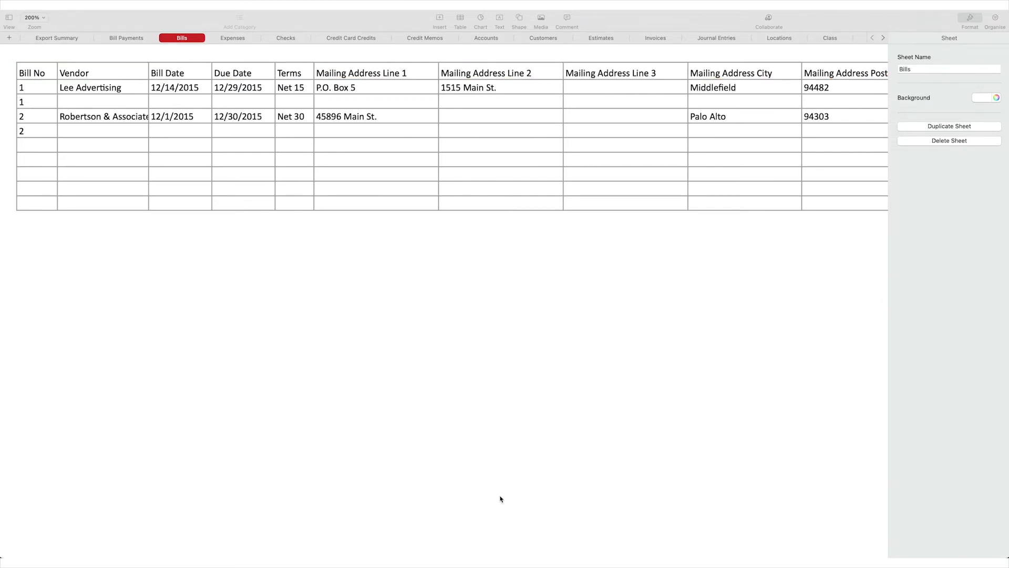
scroll("right", 3)
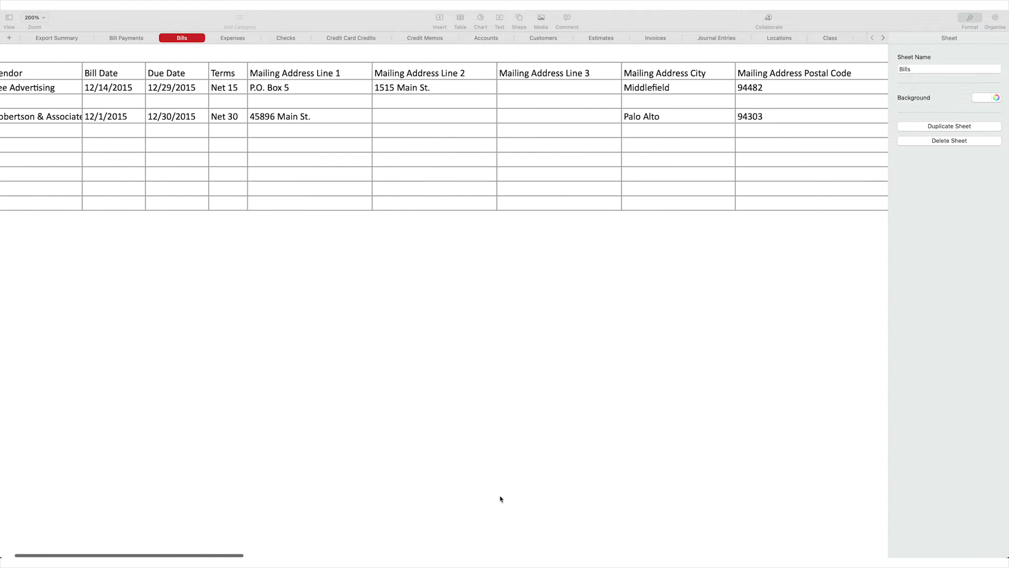
scroll("right", 3)
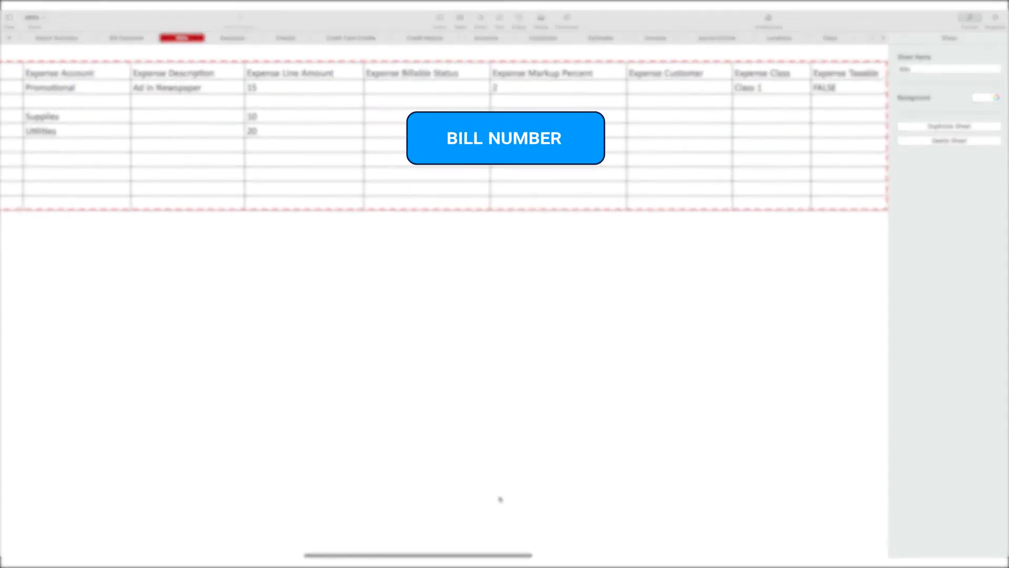
left_click(505, 137)
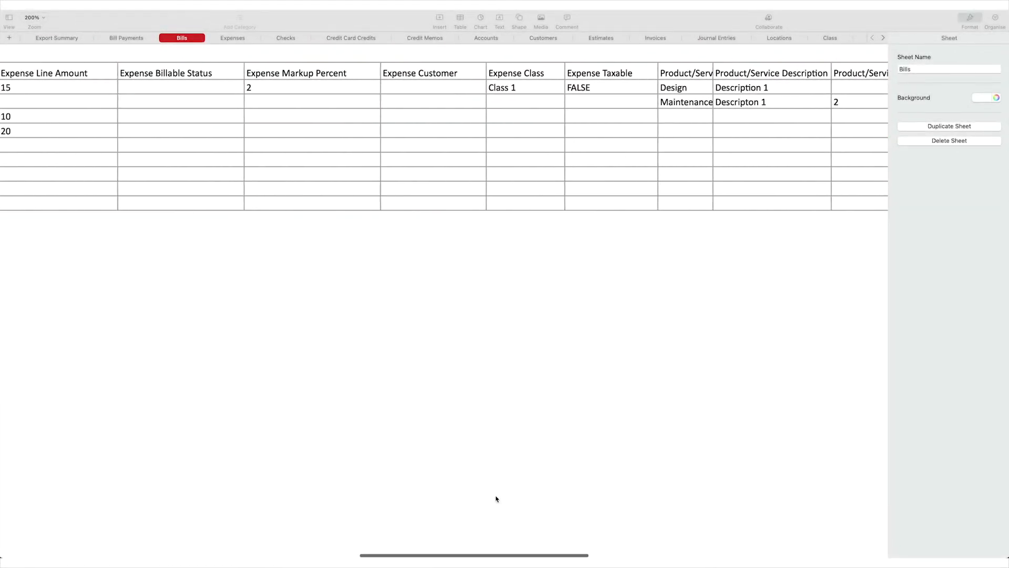
scroll("left", 3)
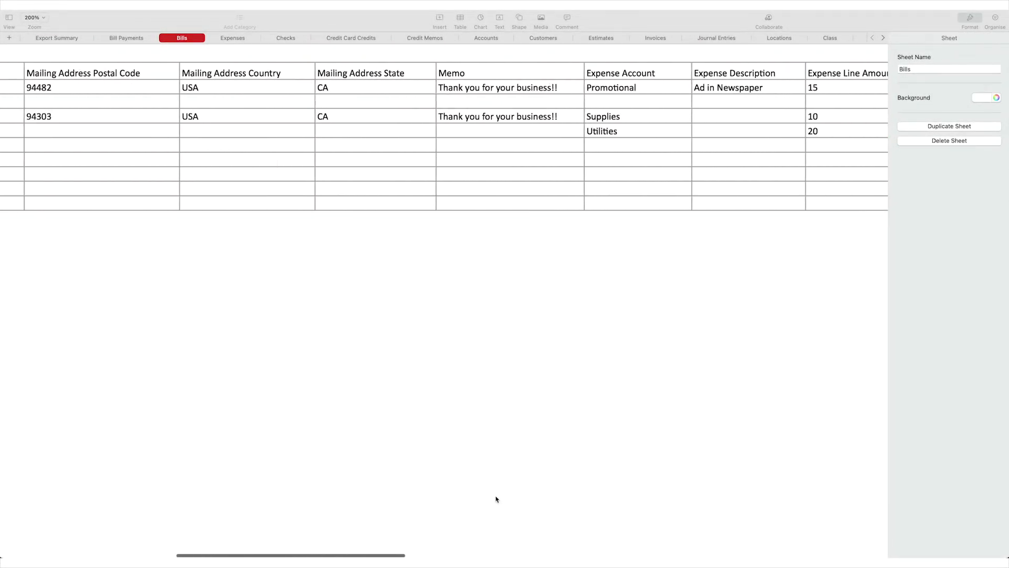
scroll("left", 3)
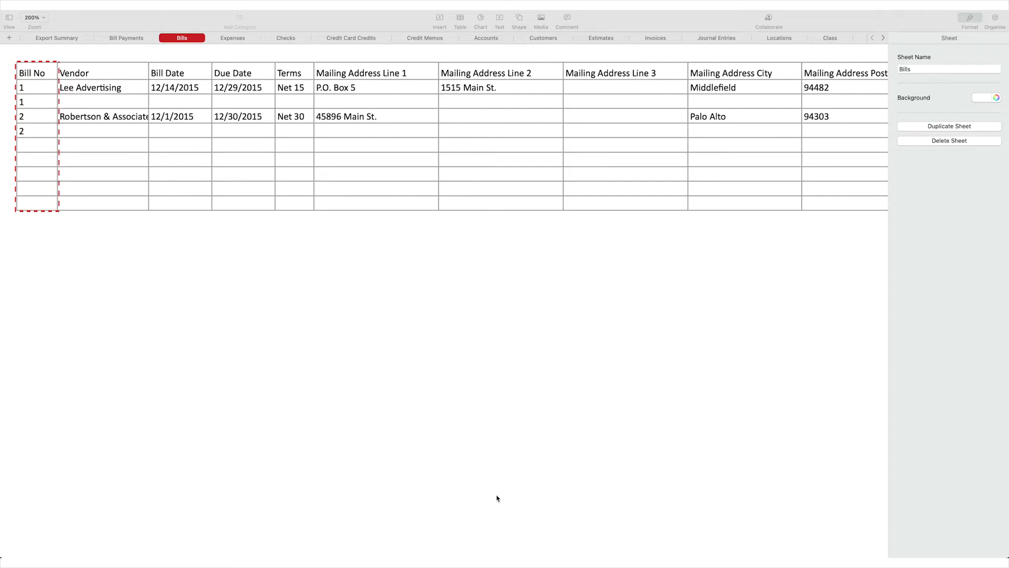
mouse_move(288, 282)
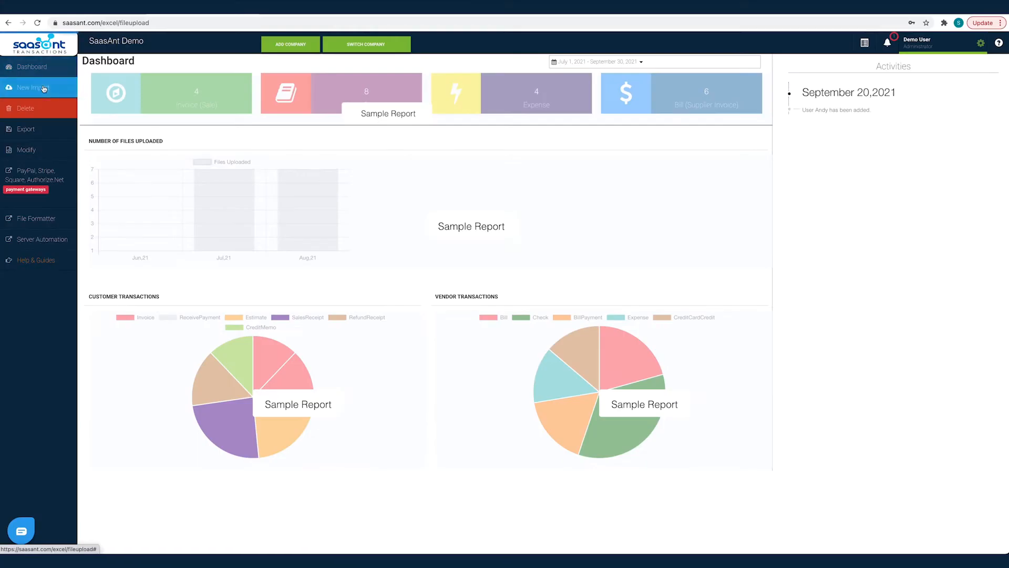
Review Company settings across General, Transactions and Customers: auto-create list entities, reference numbers from file.
left_click(30, 88)
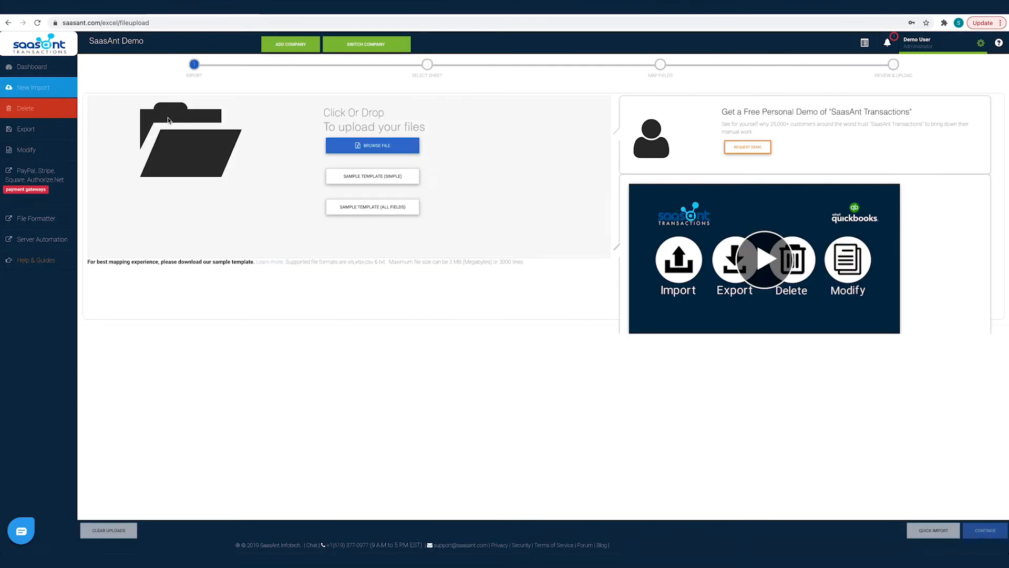
left_click(372, 175)
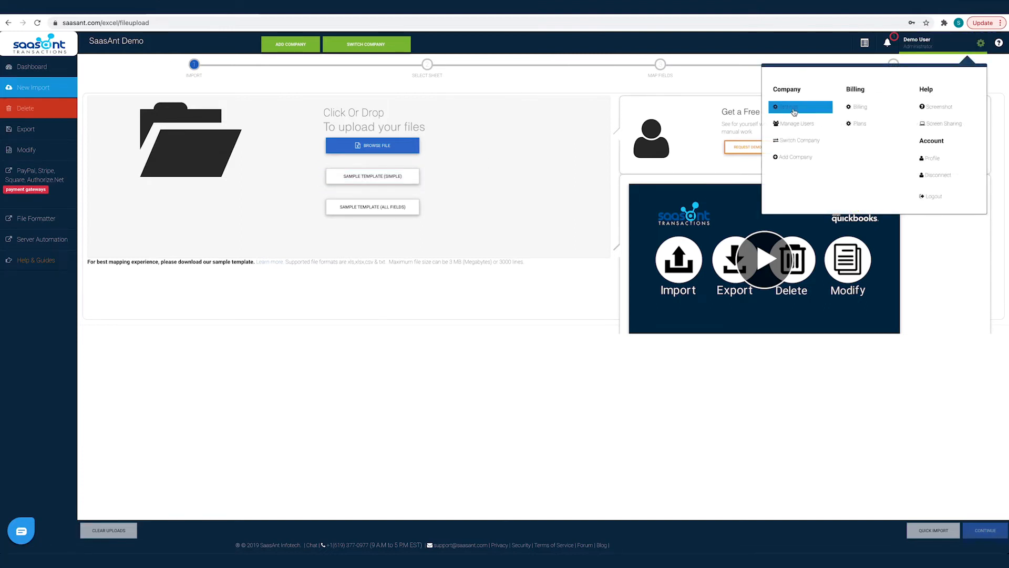
left_click(798, 107)
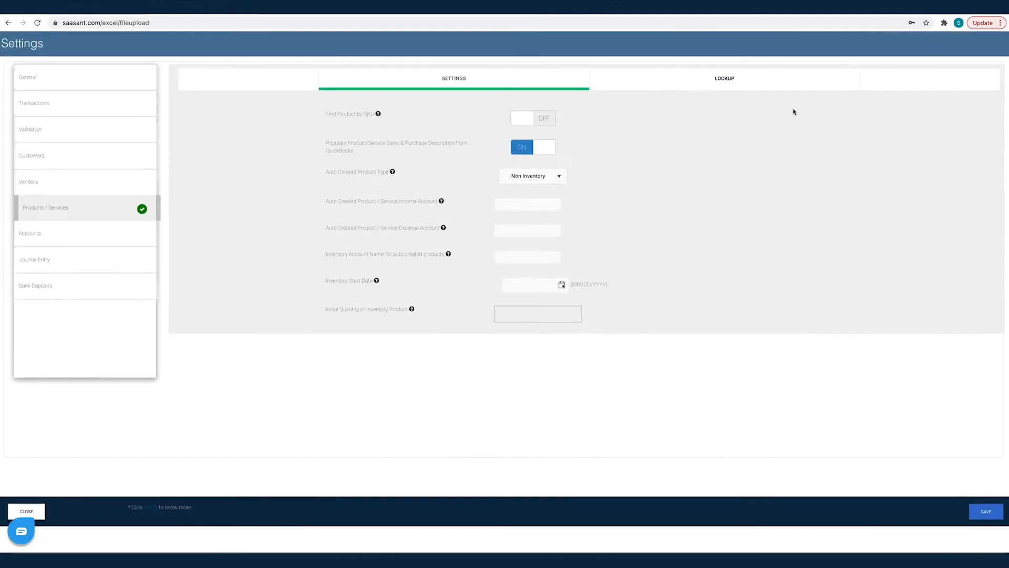
left_click(30, 76)
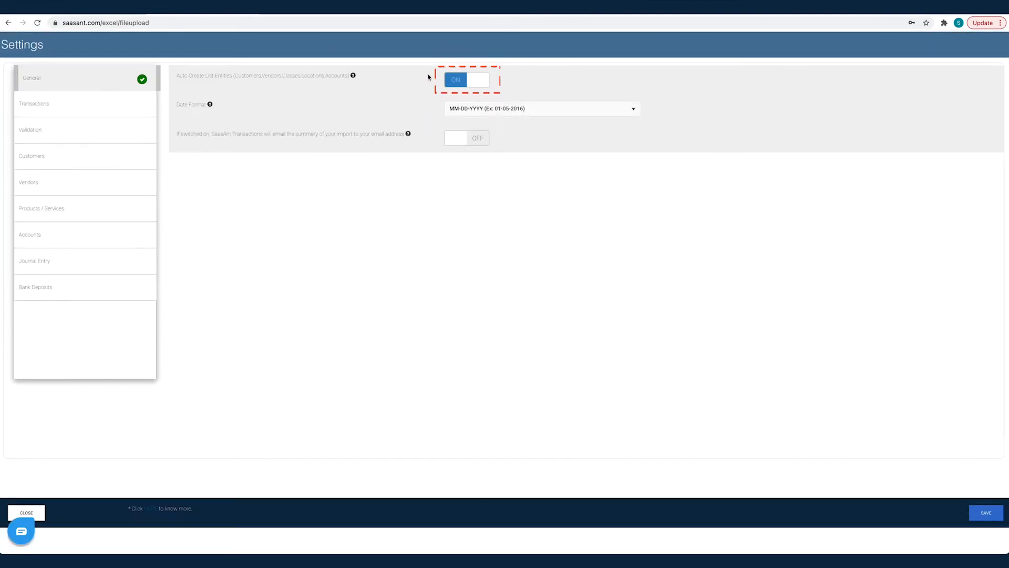
mouse_move(117, 114)
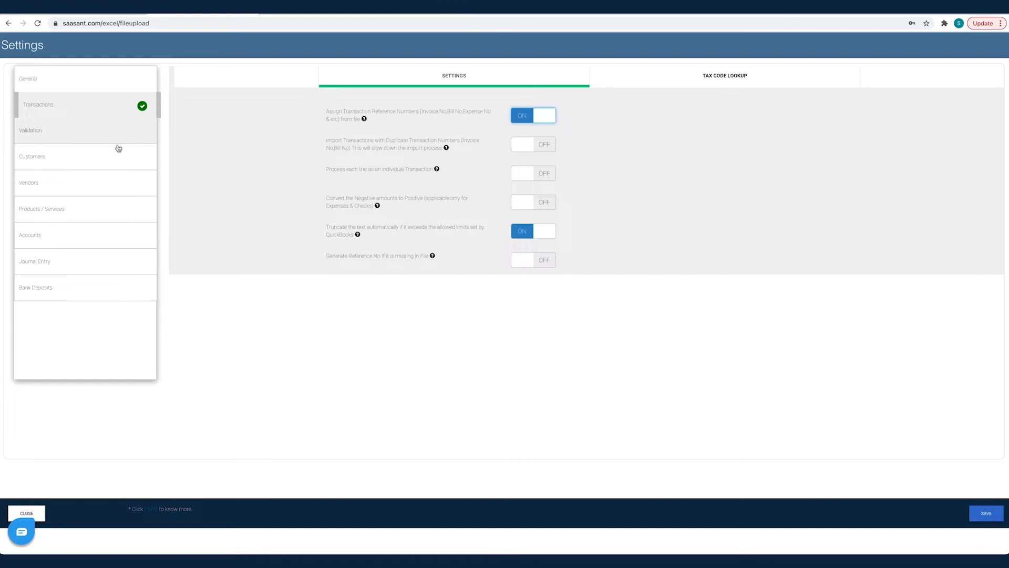
left_click(32, 156)
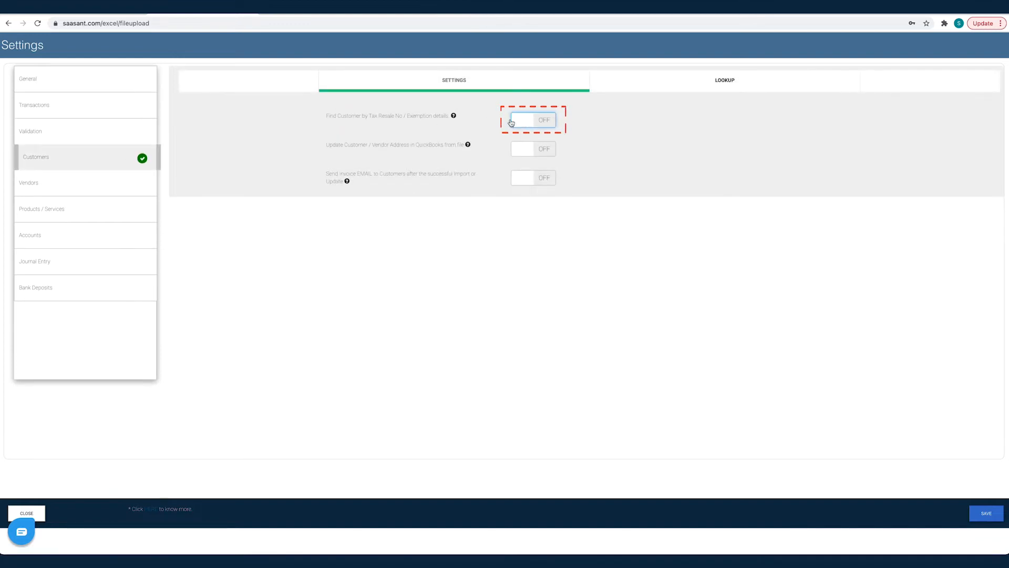
left_click(45, 210)
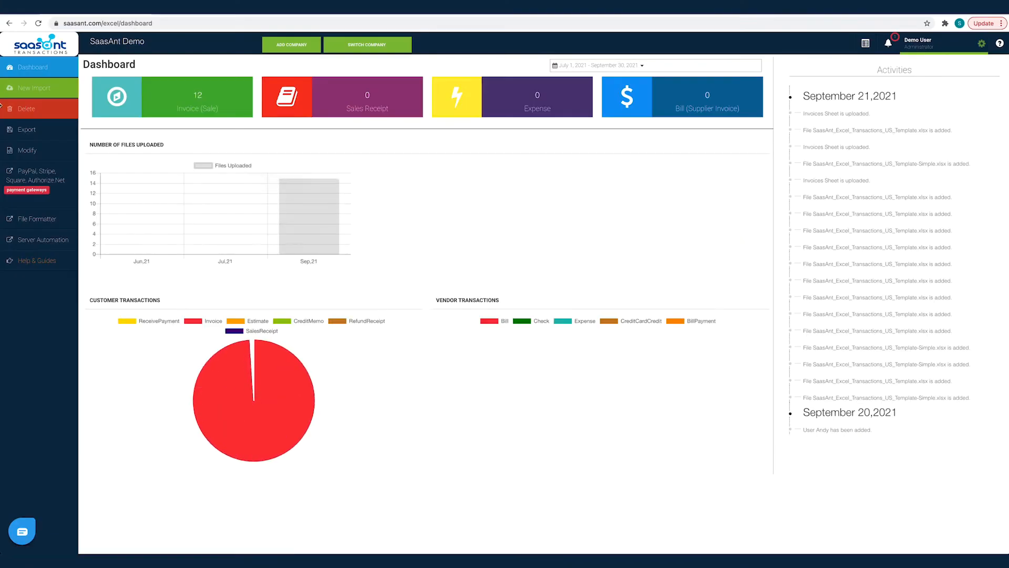
Upload SaaSant_Excel_Transactions_US_Template.xlsx for a new import and continue to sheet selection.
left_click(31, 87)
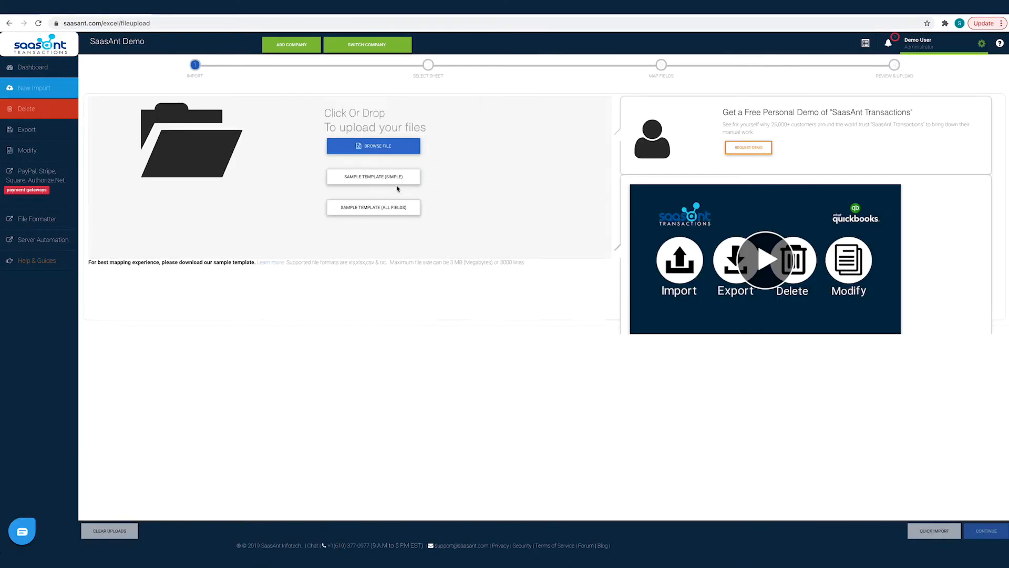
left_click(373, 145)
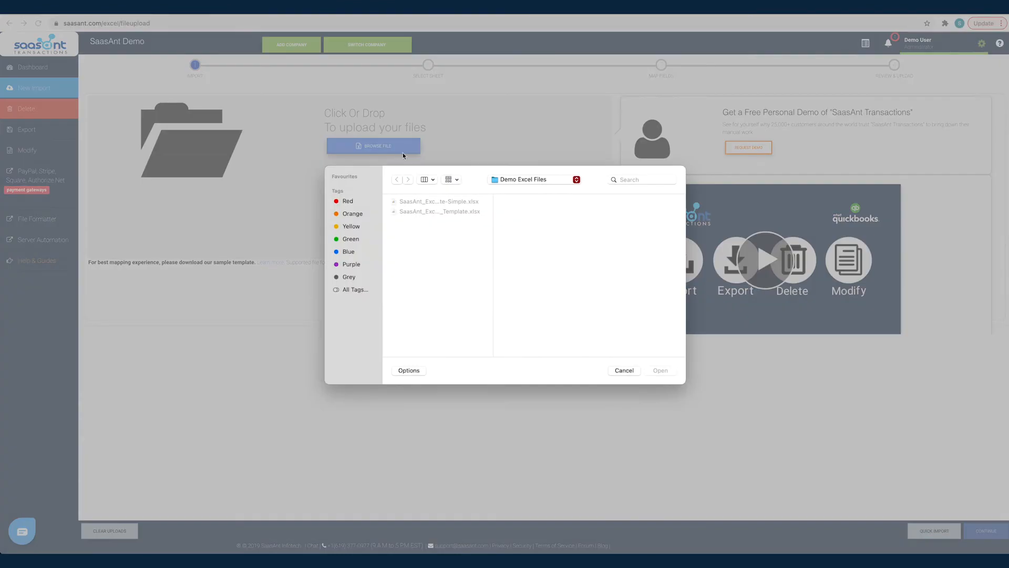
left_click(624, 370)
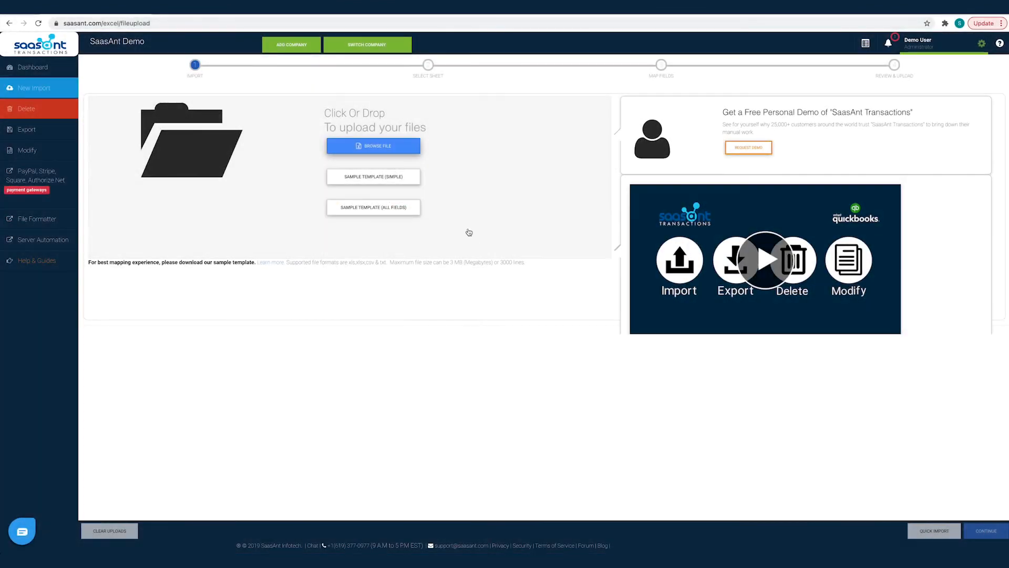
left_click(373, 145)
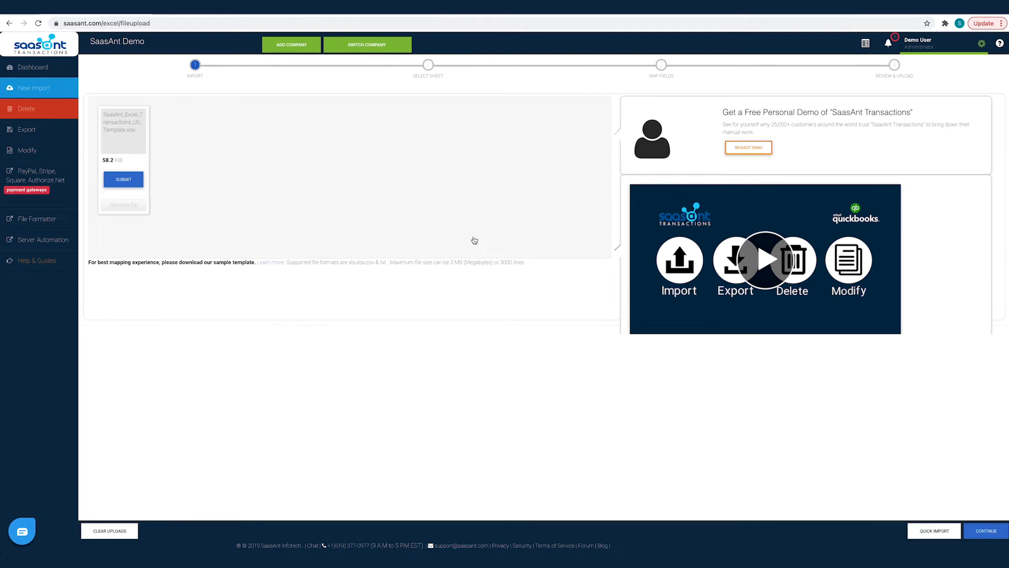
mouse_move(172, 193)
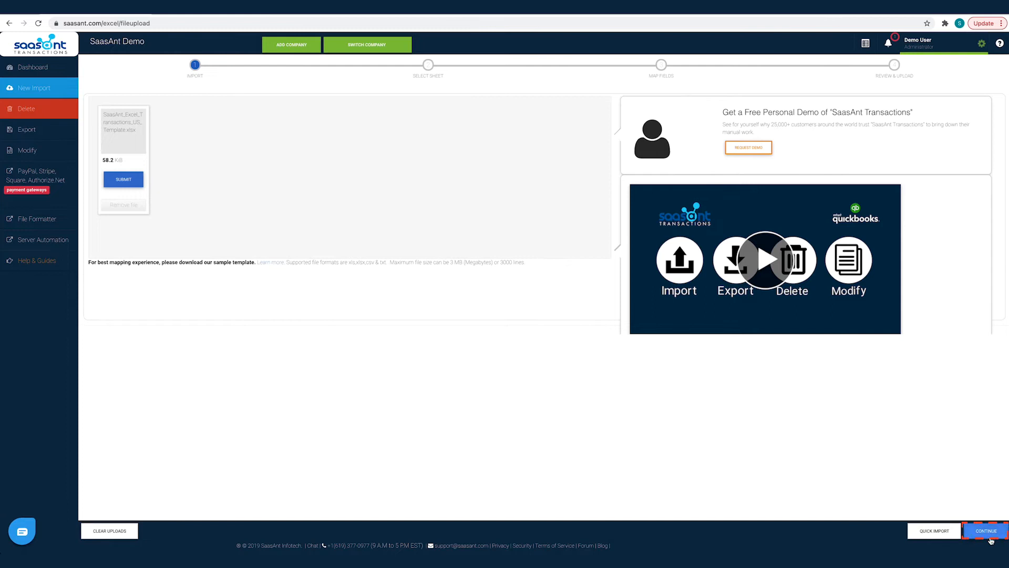
left_click(983, 529)
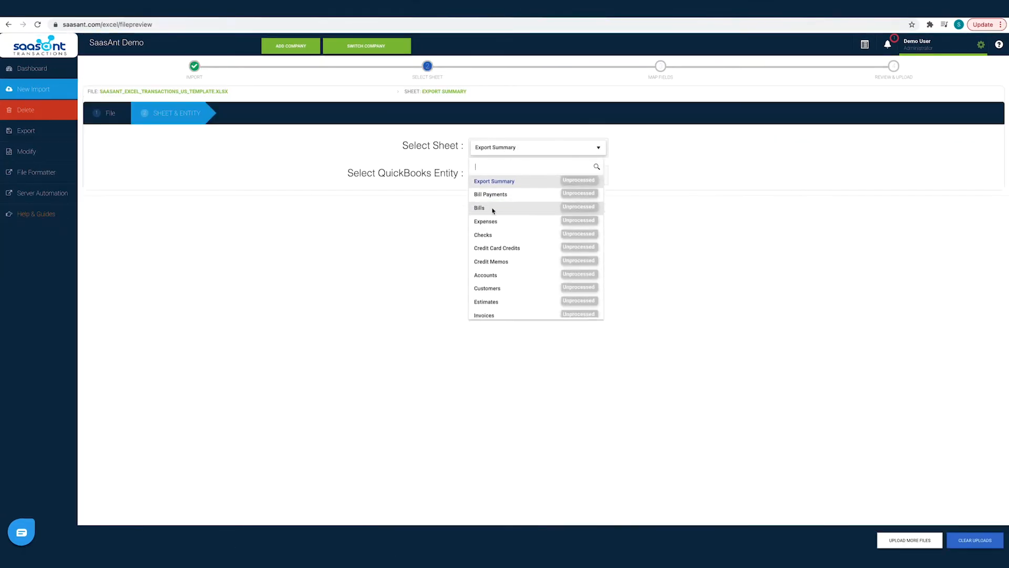
Choose the Bills sheet and the Bills QuickBooks entity for the import.
left_click(480, 207)
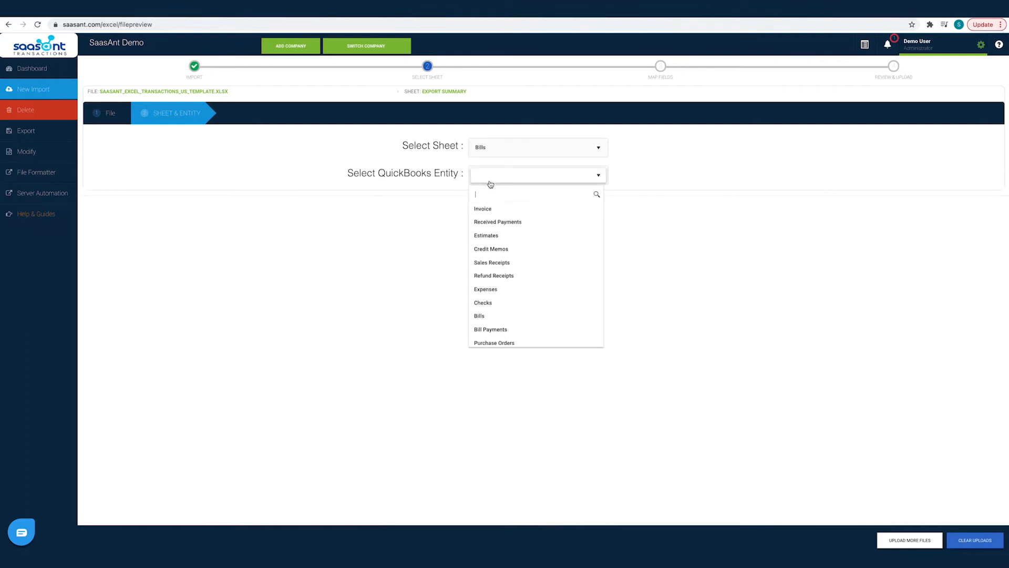
left_click(479, 317)
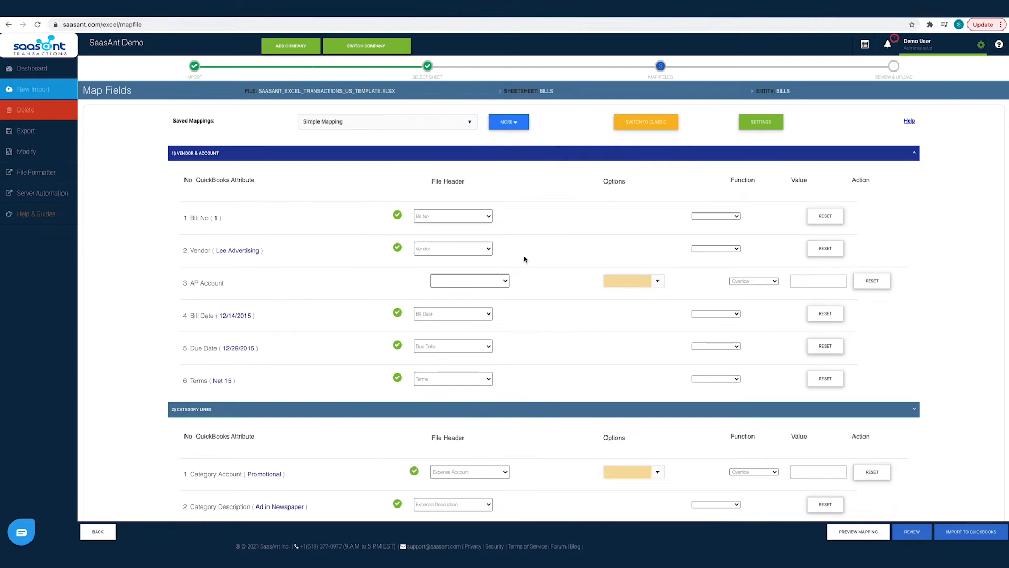
mouse_move(263, 251)
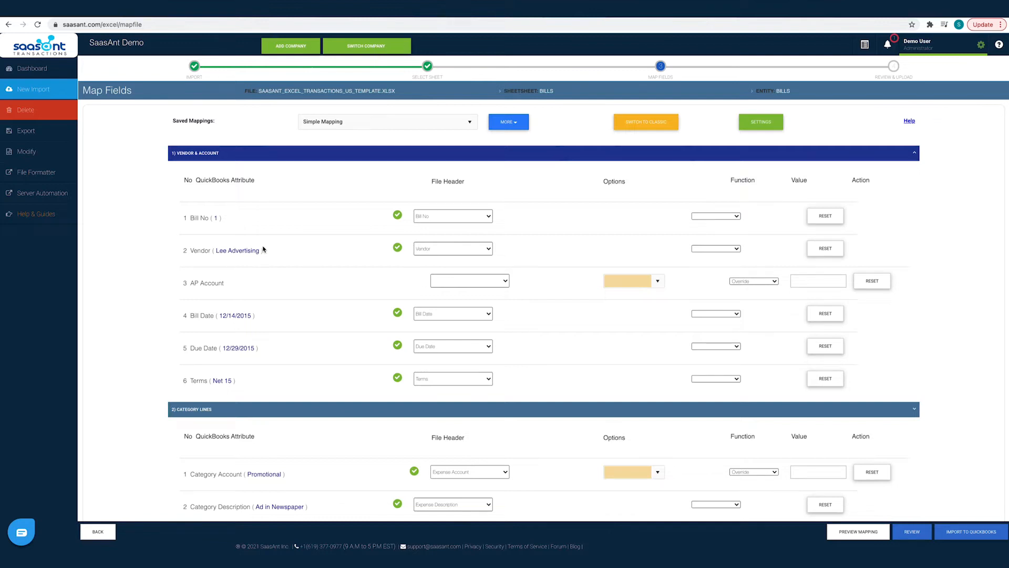
mouse_move(170, 245)
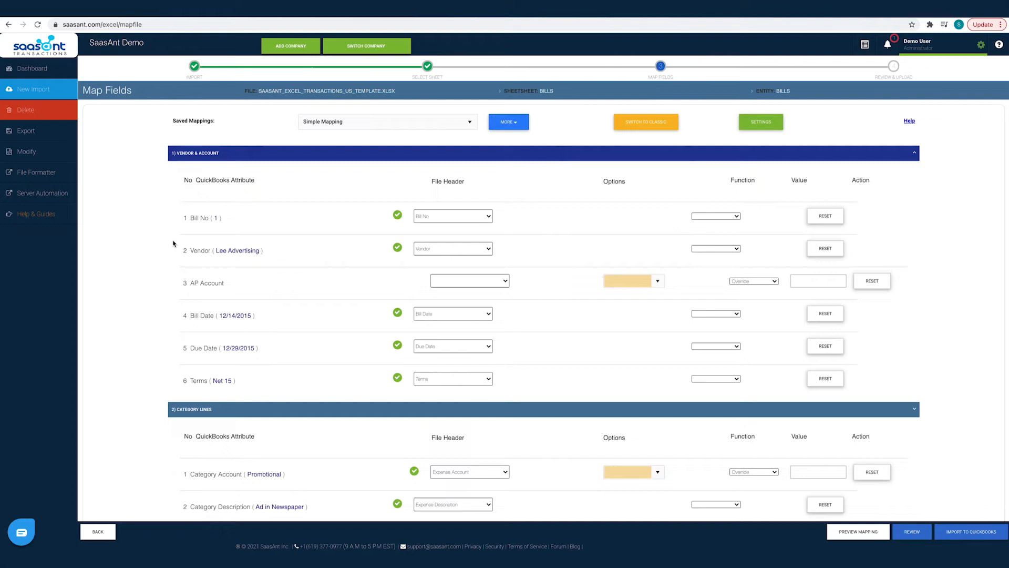
mouse_move(151, 242)
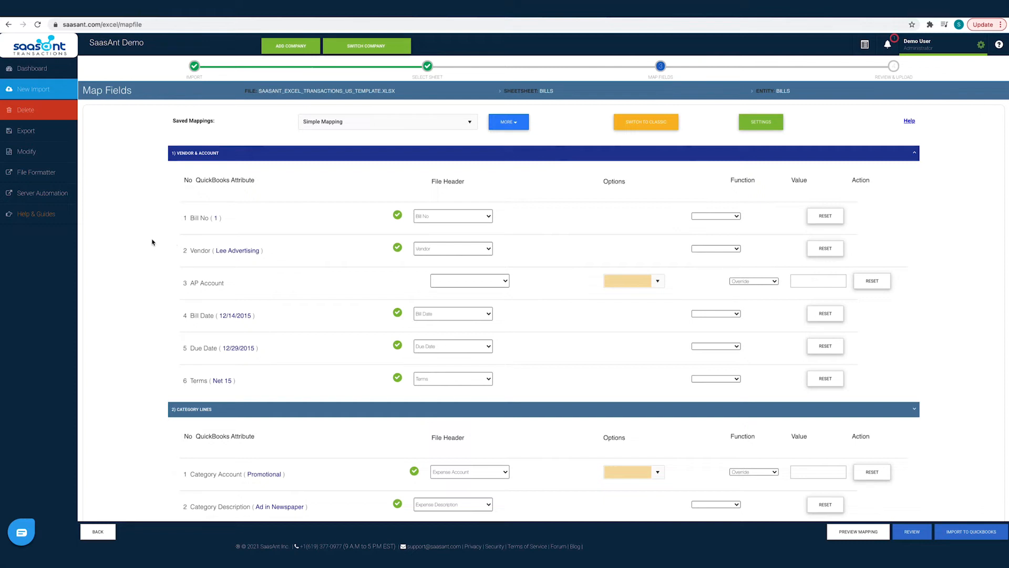
scroll("down", 3)
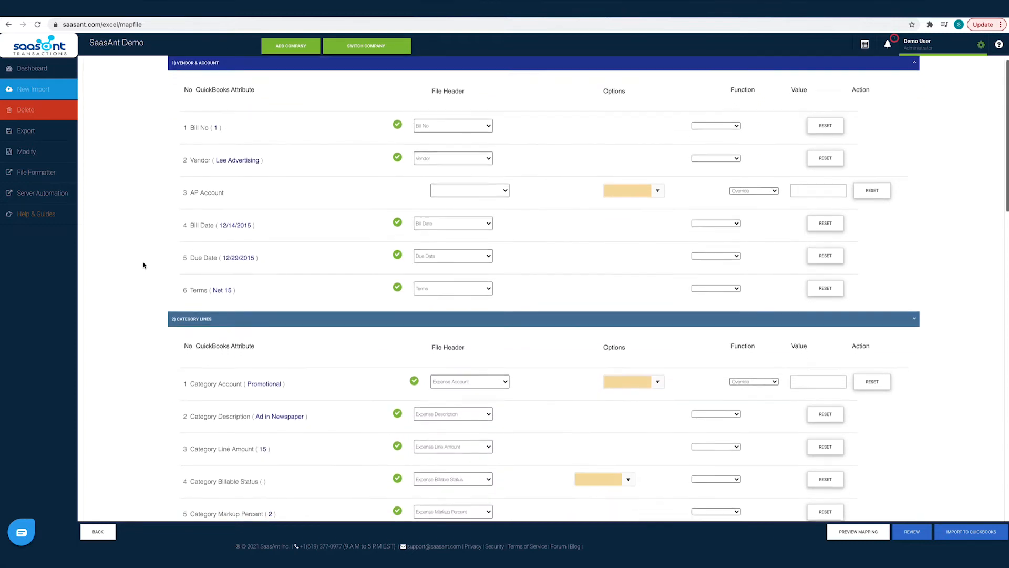
scroll("down", 3)
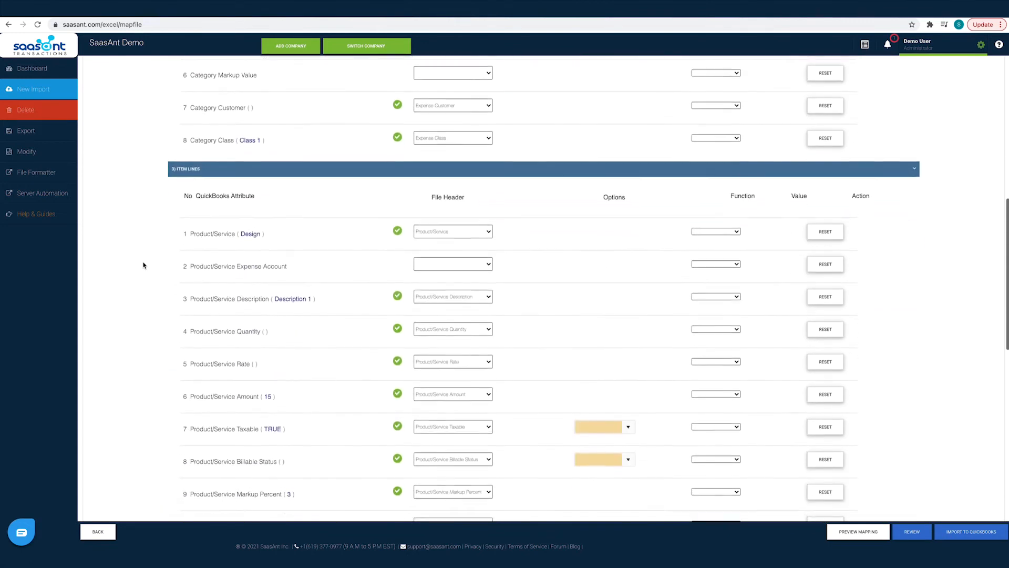
scroll("down", 3)
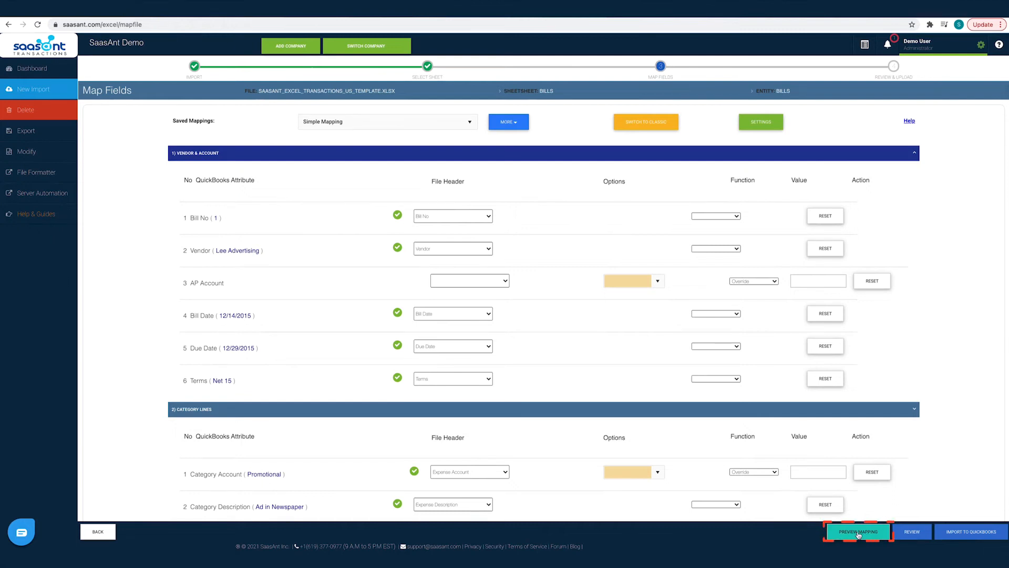
left_click(858, 531)
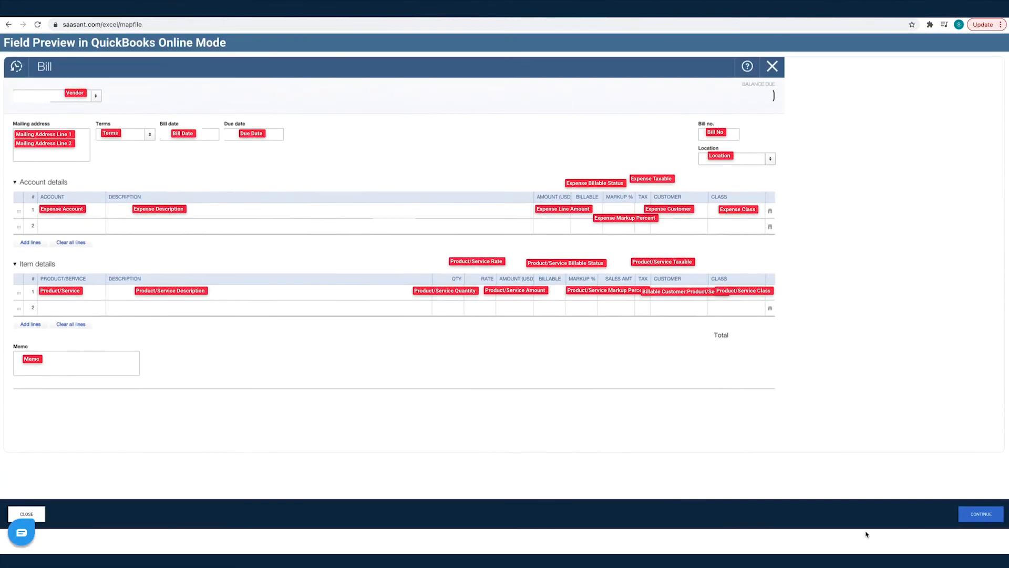
mouse_move(661, 448)
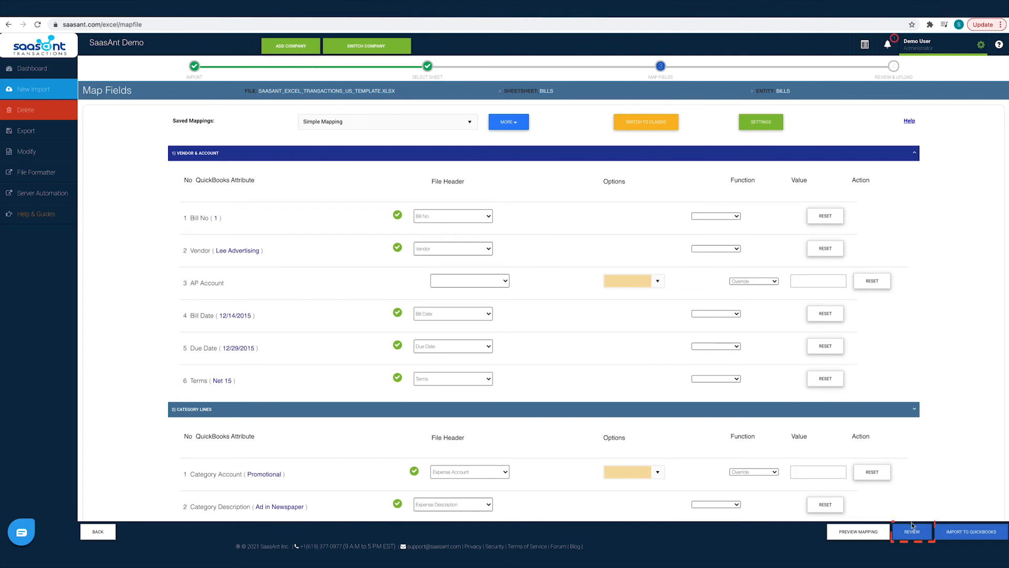
Review the four bill rows, select them all and upload them to QuickBooks Online.
left_click(913, 531)
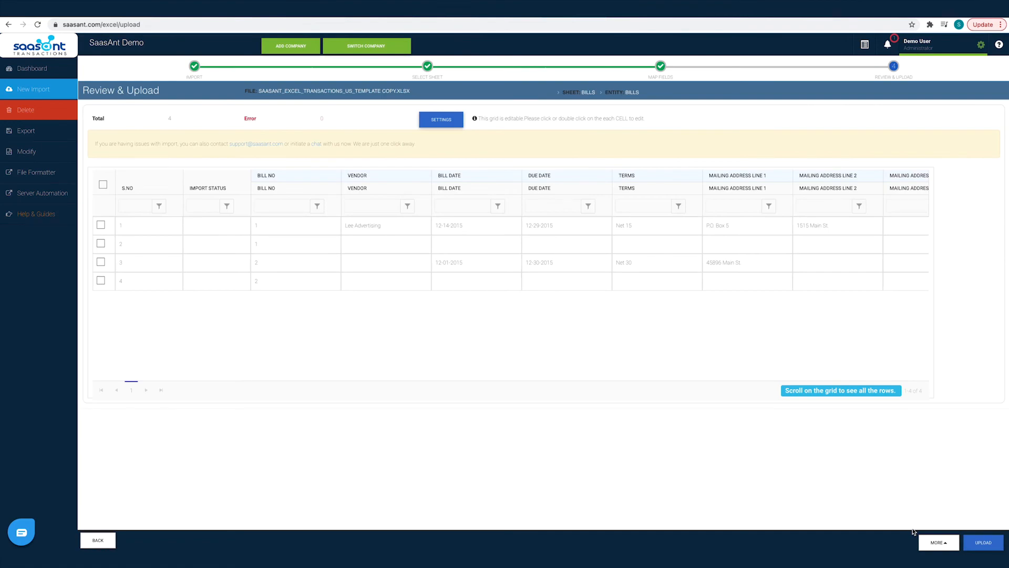
left_click(102, 185)
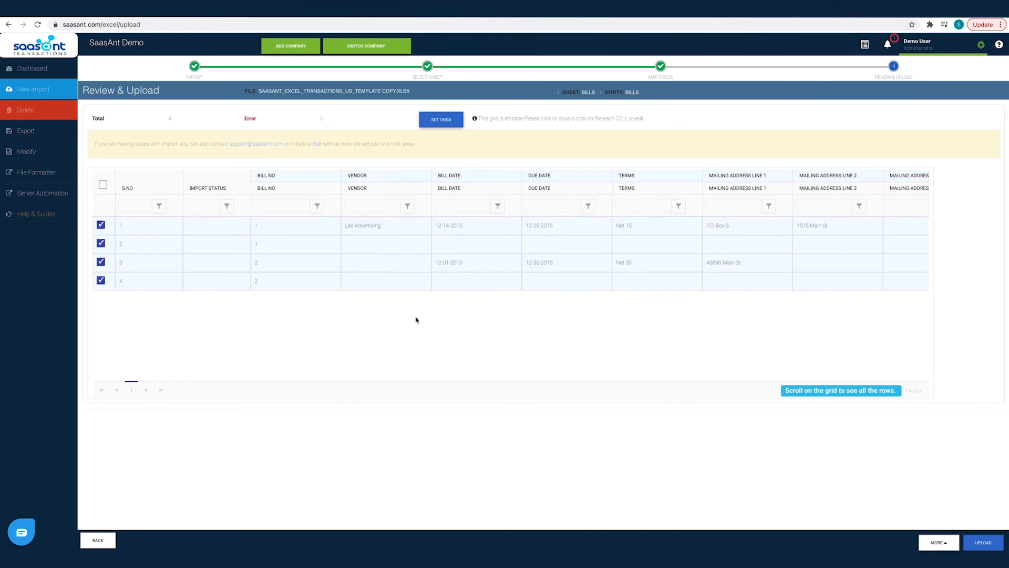
mouse_move(688, 448)
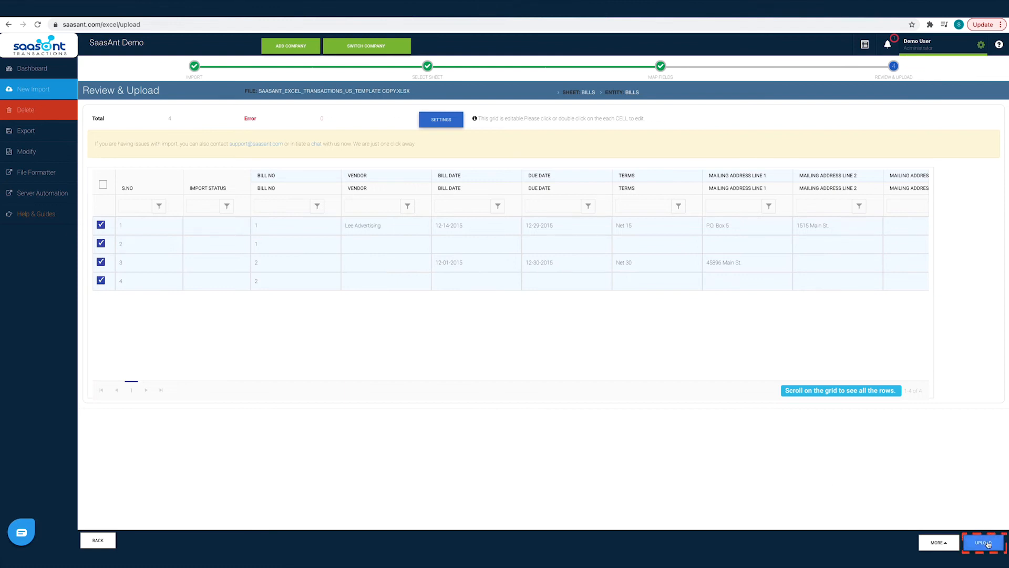
left_click(981, 543)
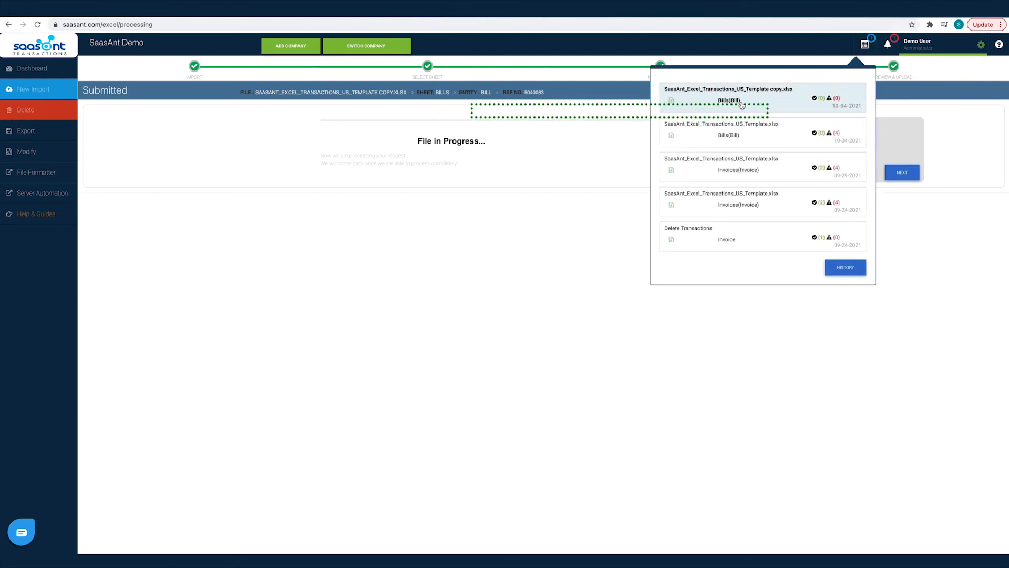
mouse_move(819, 56)
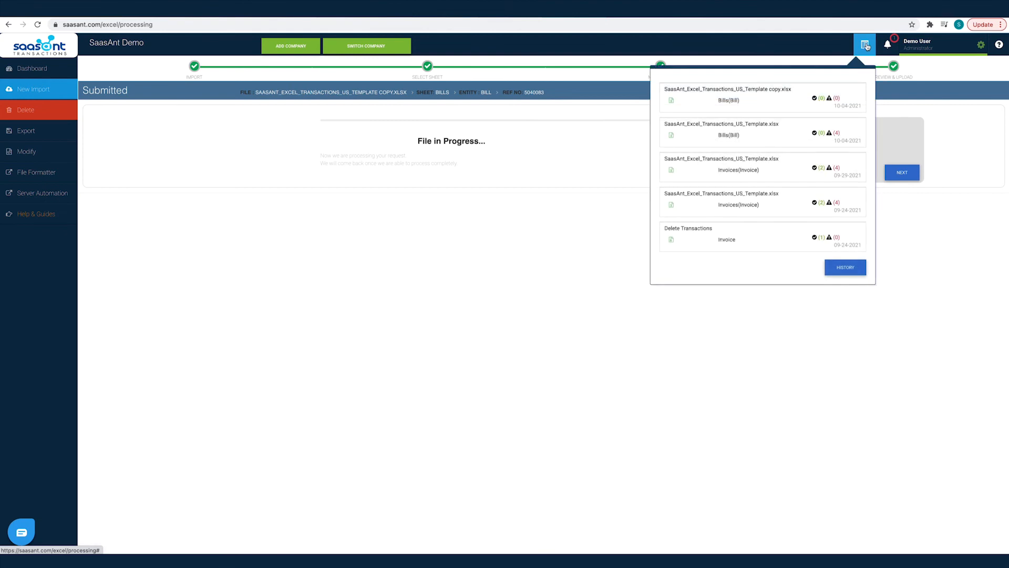
Check the Success Records in the upload results and view Bill #1 for Lee Advertising in QuickBooks Online.
left_click(762, 100)
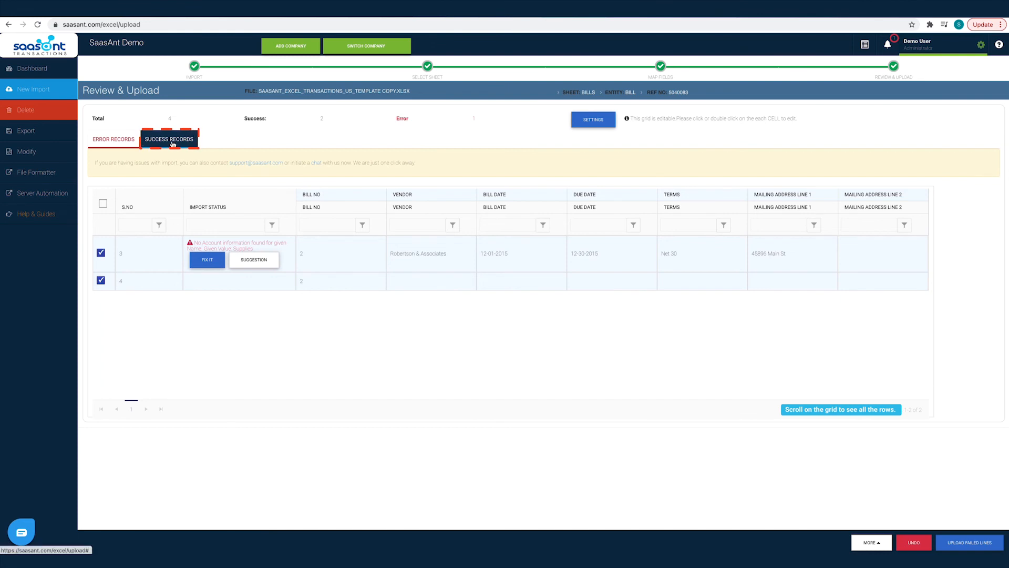
left_click(168, 139)
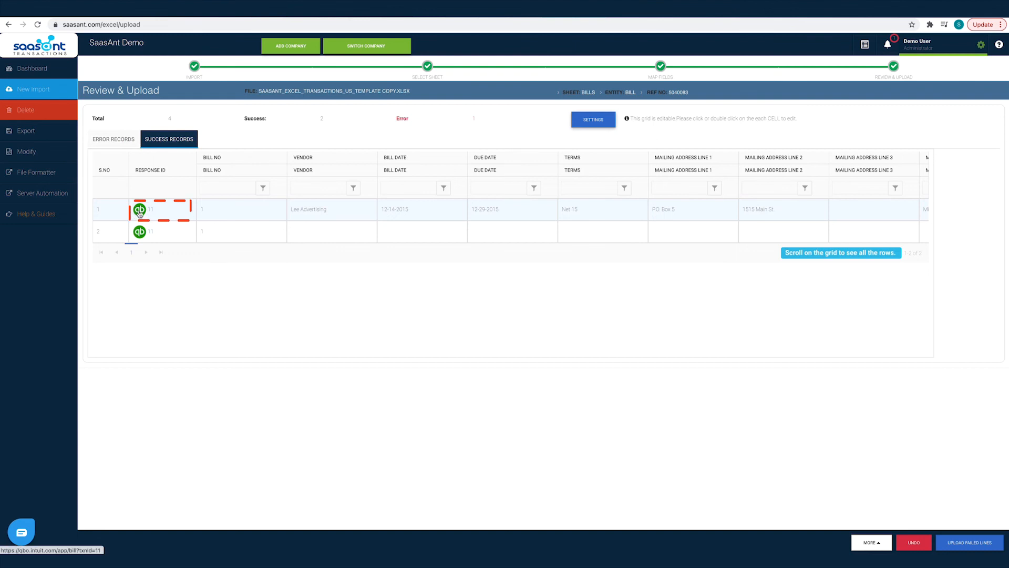
left_click(139, 208)
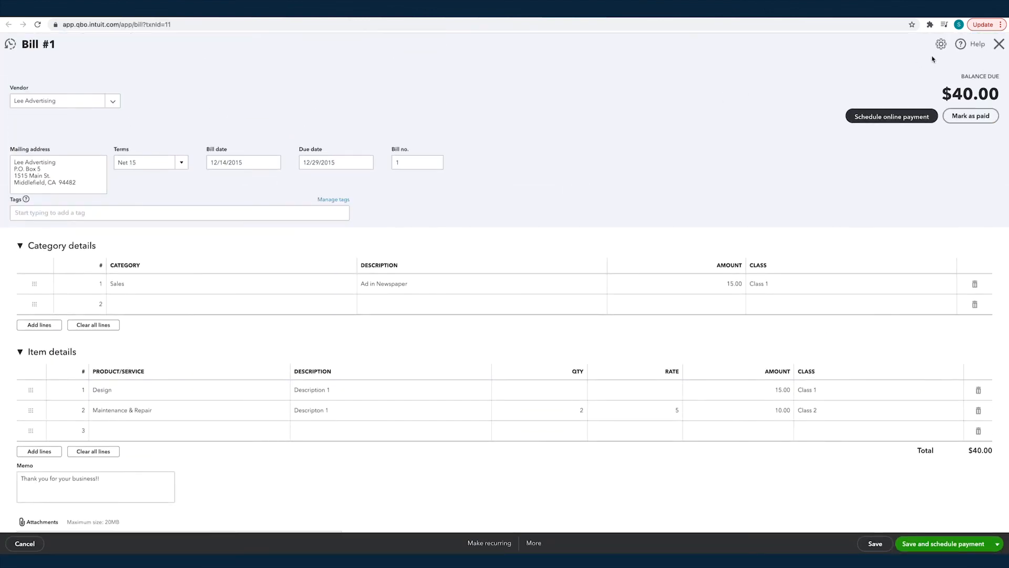
left_click(1000, 44)
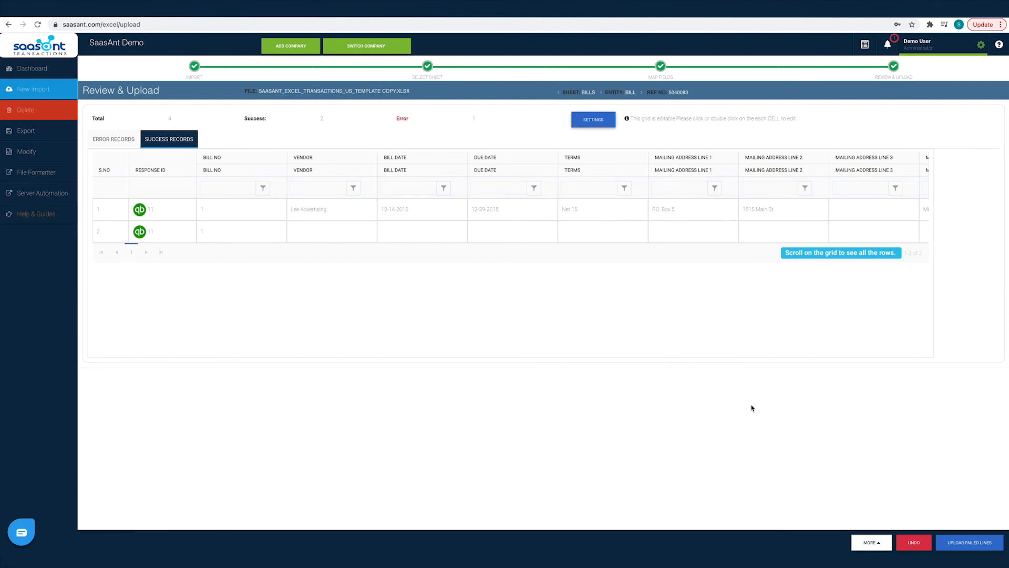
mouse_move(820, 458)
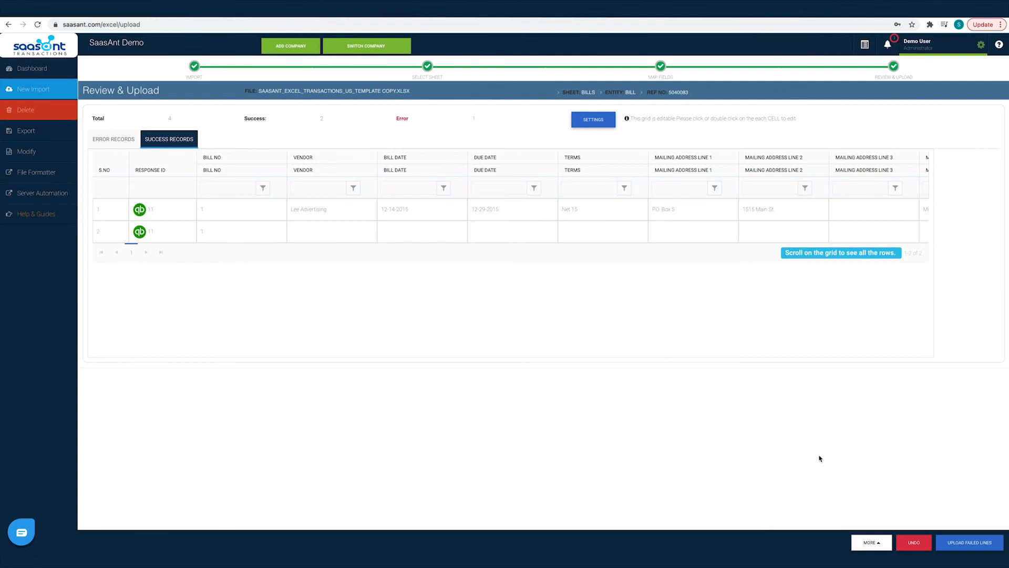
Delete Bill #1 for Lee Advertising from QuickBooks Online and show the delete report with one record removed.
left_click(26, 109)
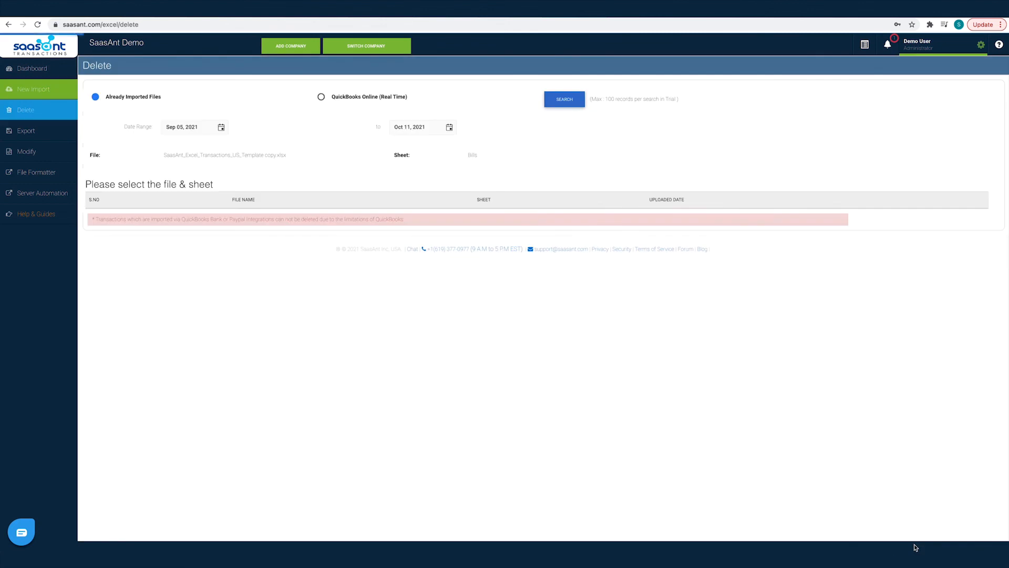
left_click(564, 99)
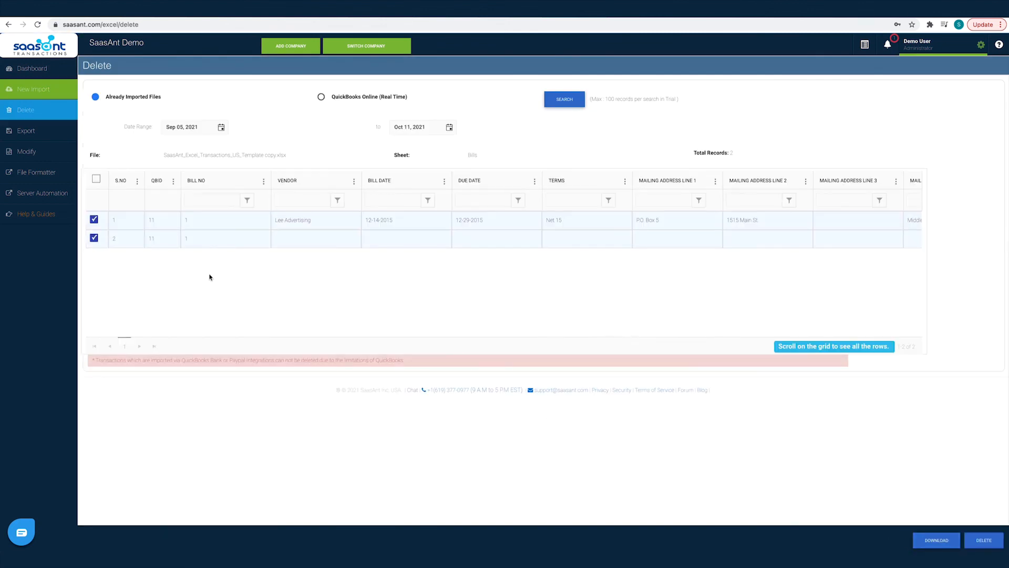
left_click(983, 540)
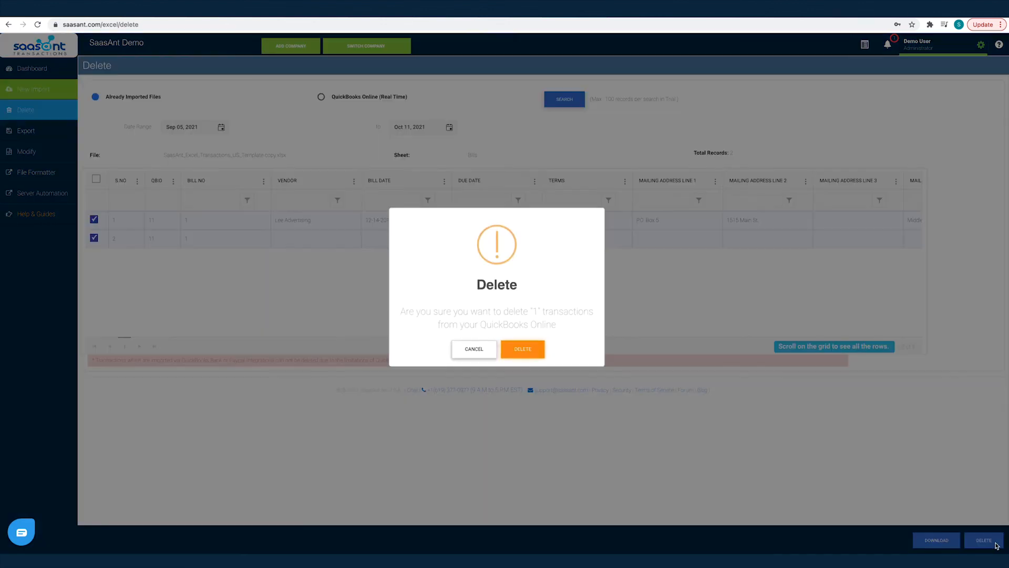
left_click(523, 349)
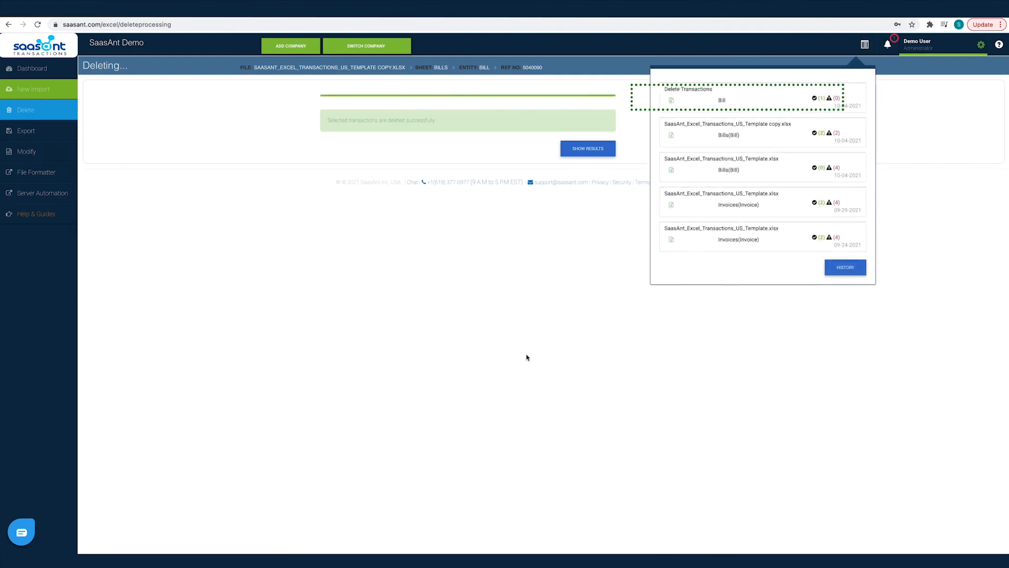
left_click(586, 148)
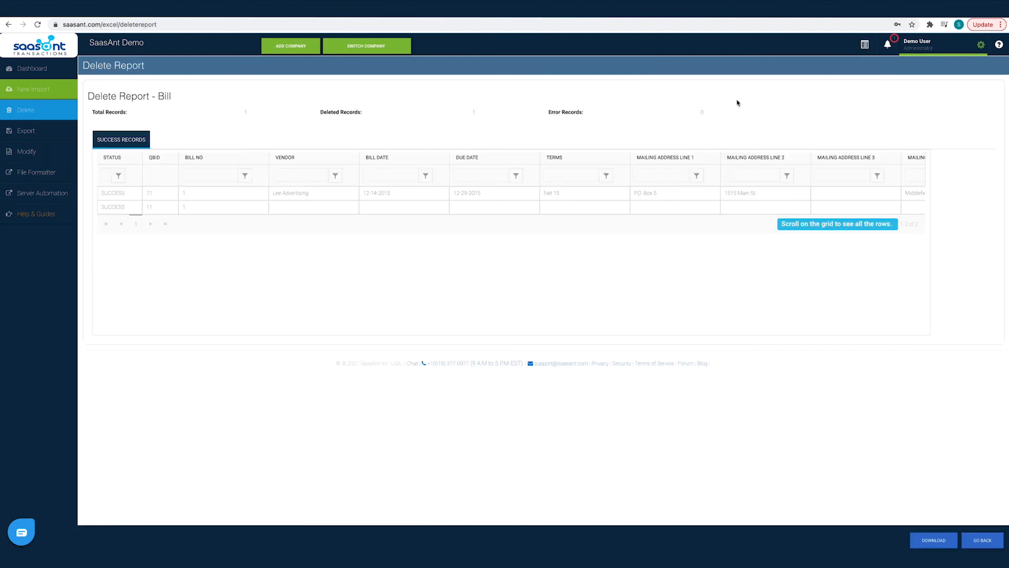